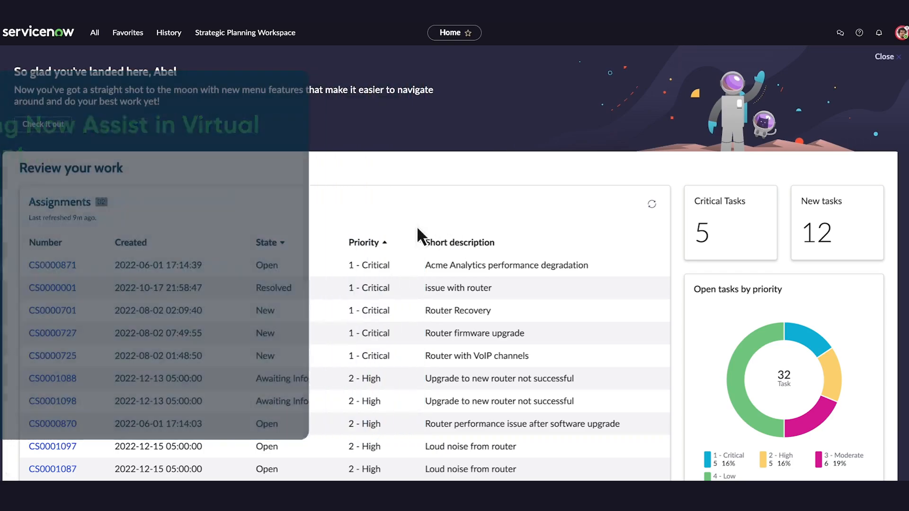
Step: Filter the navigator for 'employe' and open Self-Service > Employee Center
{"action": "type", "text": "employe"}
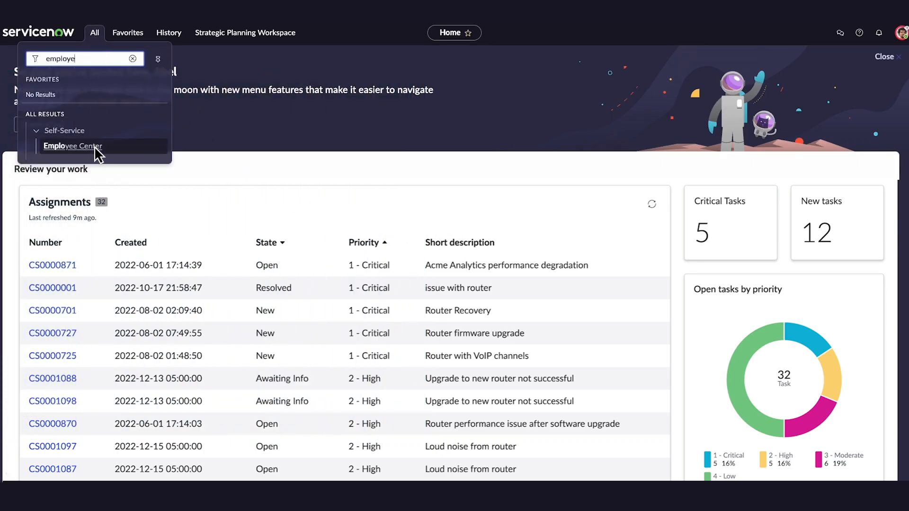
{"action": "left_click", "coordinate": [73, 146]}
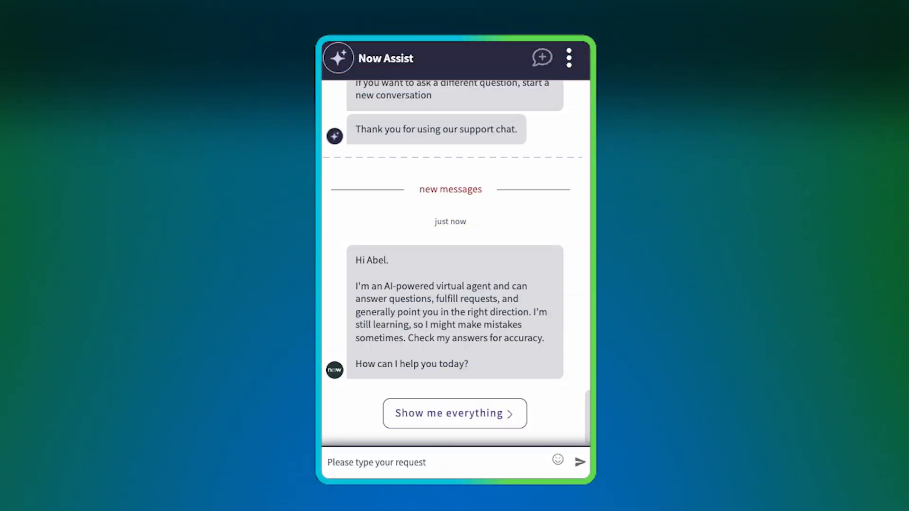
Step: Ask Now Assist to 'Create a demand' and start the Create a New Demand request
{"action": "type", "text": "Create a demand"}
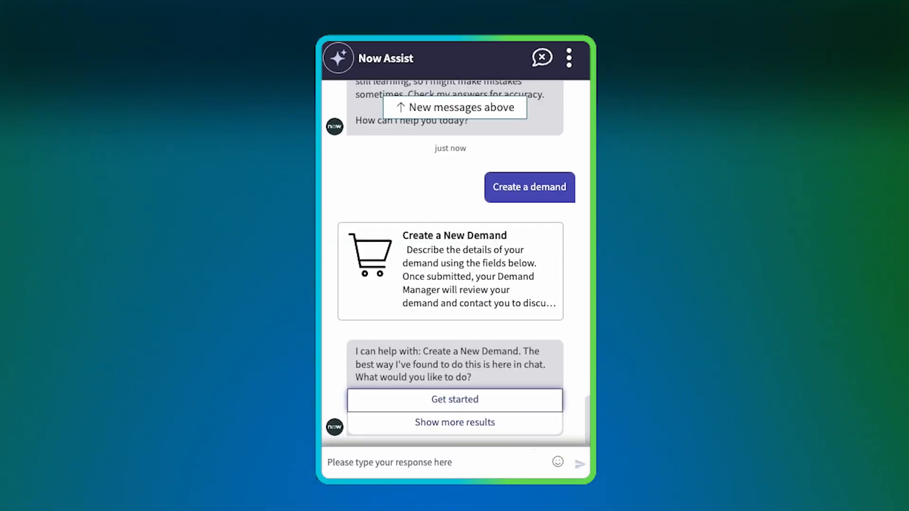
{"action": "left_click", "coordinate": [454, 399]}
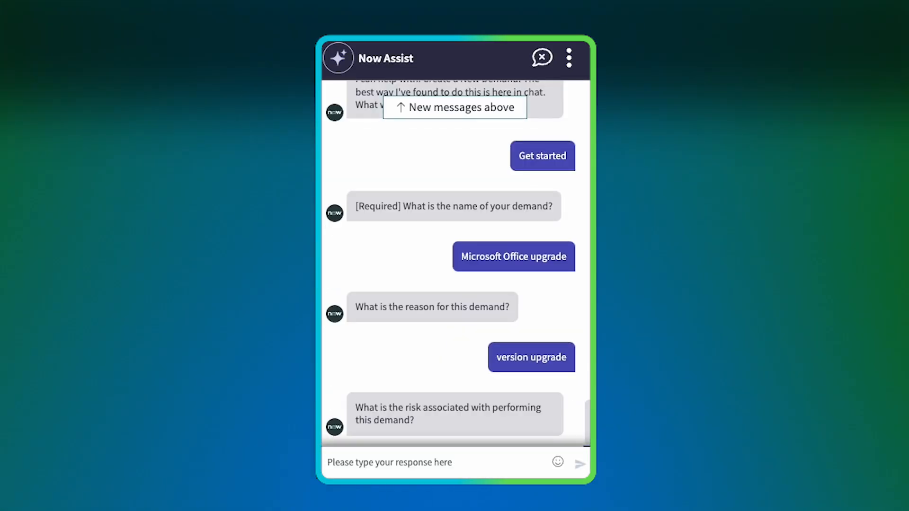
Step: Answer the demand prompts, skipping risk of performing and citing 'performance issues'
{"action": "double_click", "coordinate": [379, 207]}
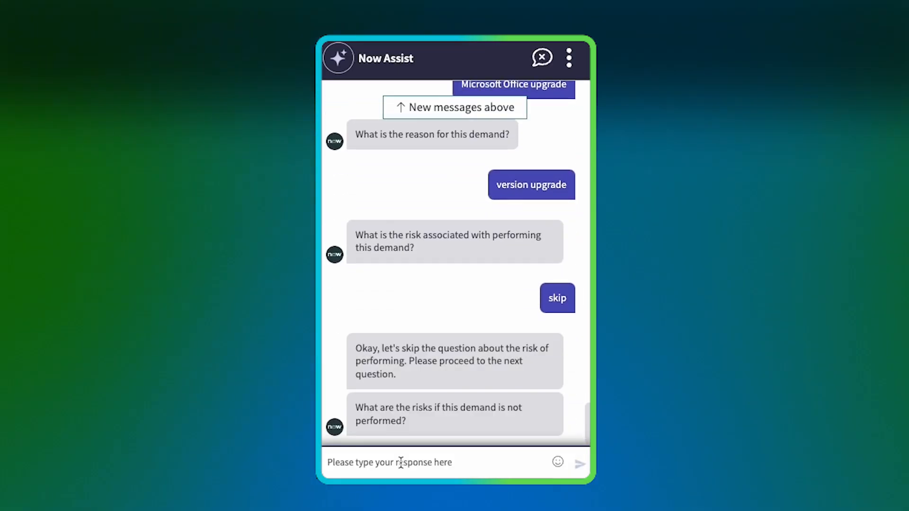
{"action": "type", "text": "performance issues"}
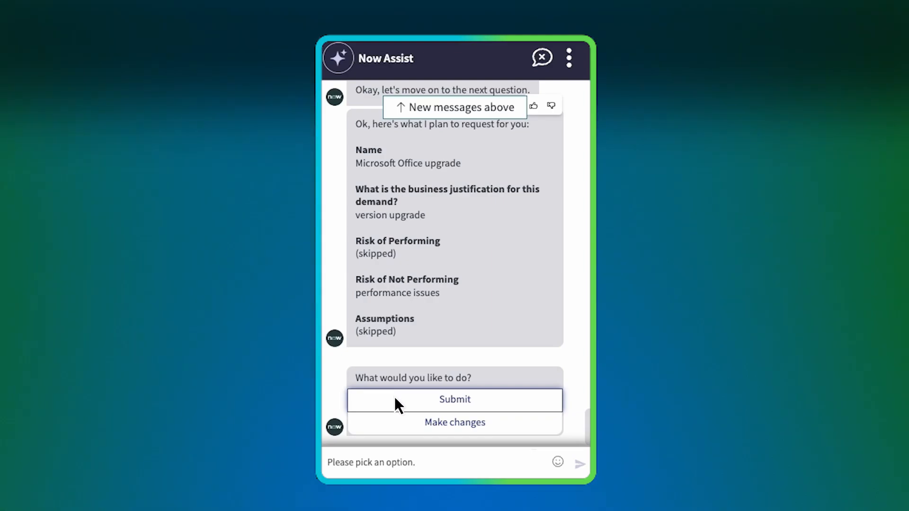
Step: Submit the Microsoft Office upgrade demand without attachments, then start a new conversation
{"action": "left_click", "coordinate": [454, 400]}
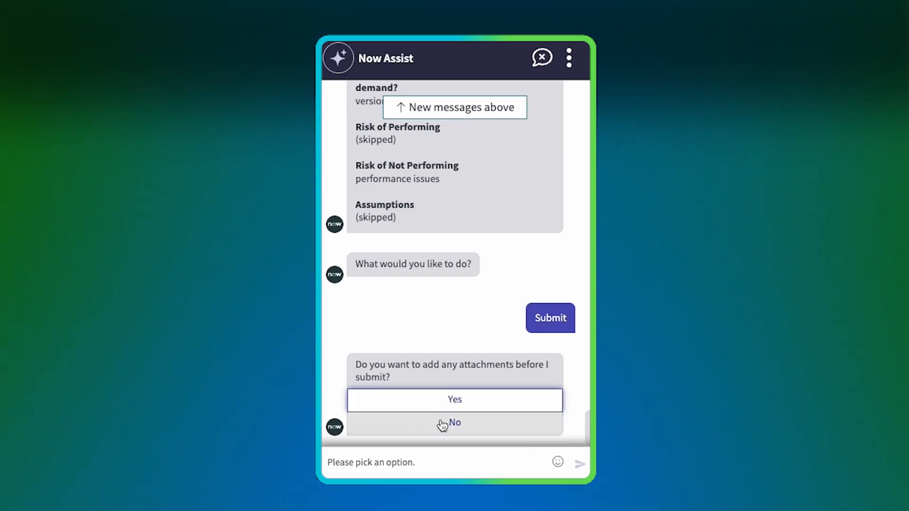
{"action": "left_click", "coordinate": [454, 423]}
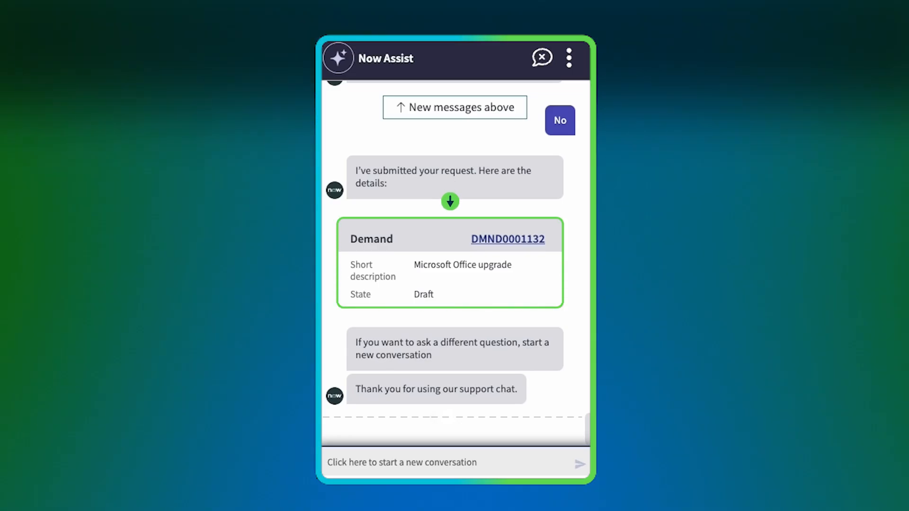
{"action": "left_click", "coordinate": [541, 57]}
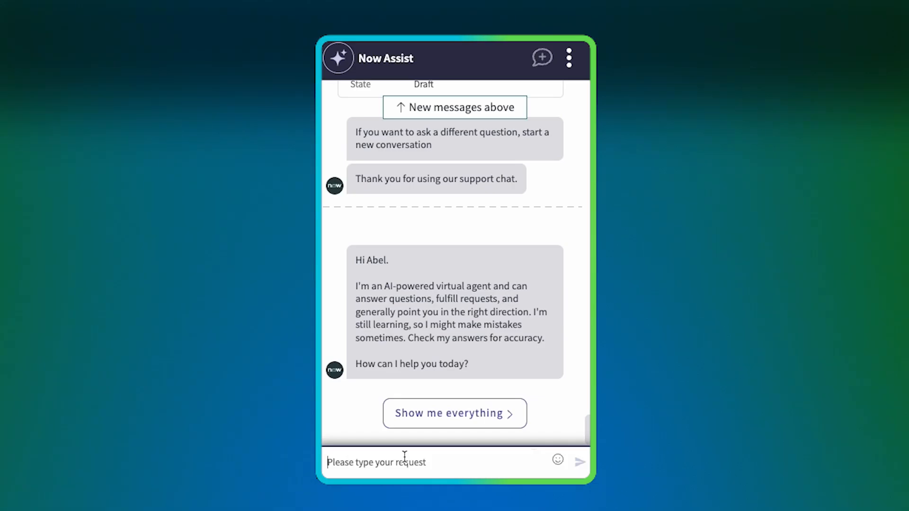
Step: Send 'Create a demand for app upgrade and reason new version' and start the request
{"action": "type", "text": "Crea"}
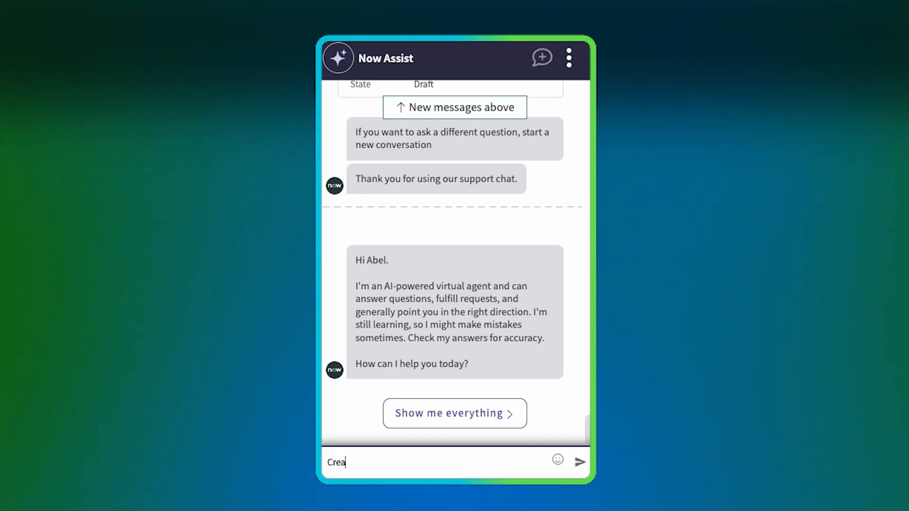
{"action": "type", "text": "Create a demand for app upgrade and reason new version"}
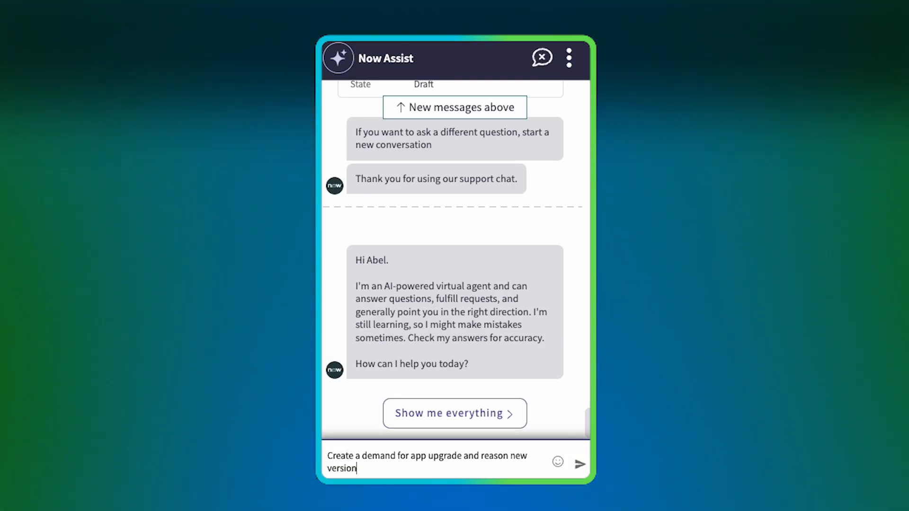
{"action": "left_click", "coordinate": [579, 464]}
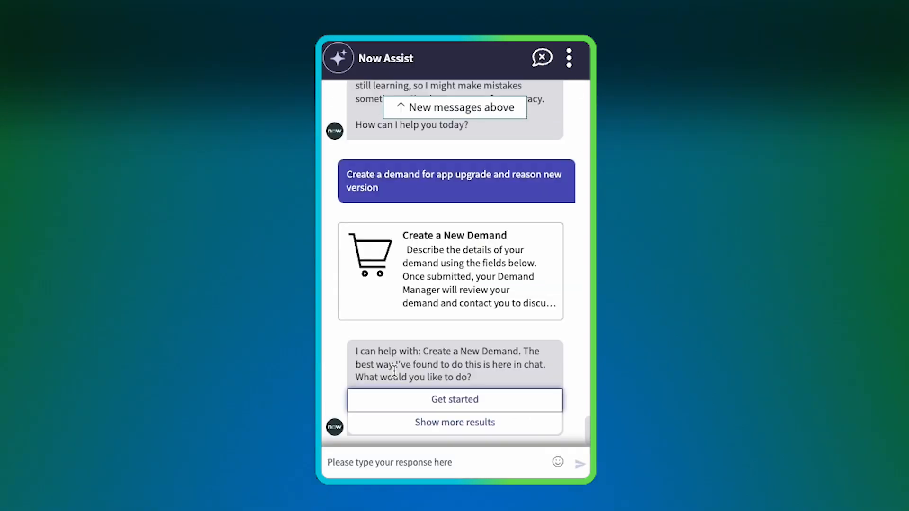
{"action": "left_click", "coordinate": [455, 399]}
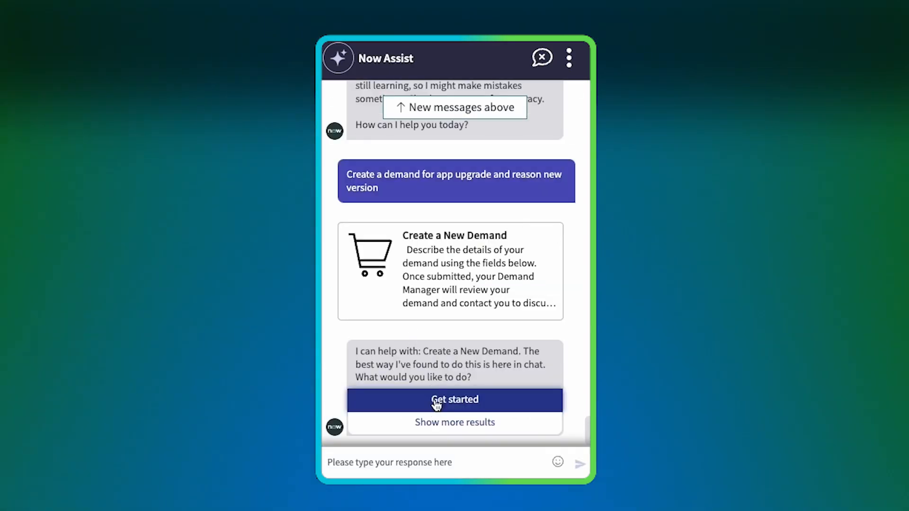
Step: Skip risk of performing and assumptions, citing 'performance issues' as risk of not performing
{"action": "left_click", "coordinate": [454, 399]}
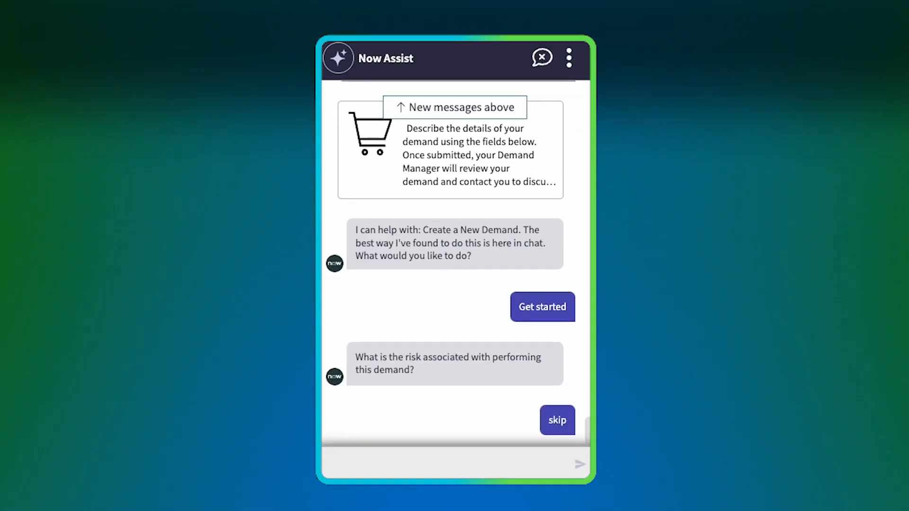
{"action": "left_click", "coordinate": [555, 420]}
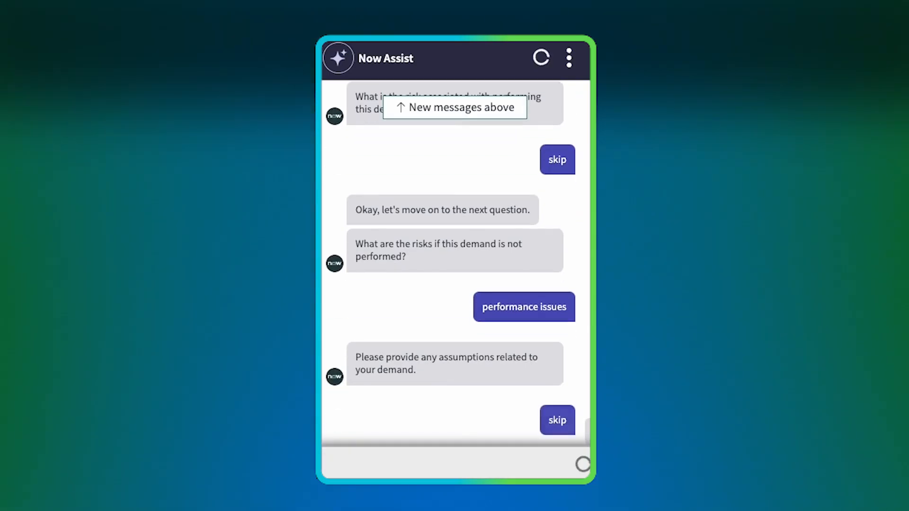
{"action": "left_click", "coordinate": [556, 420]}
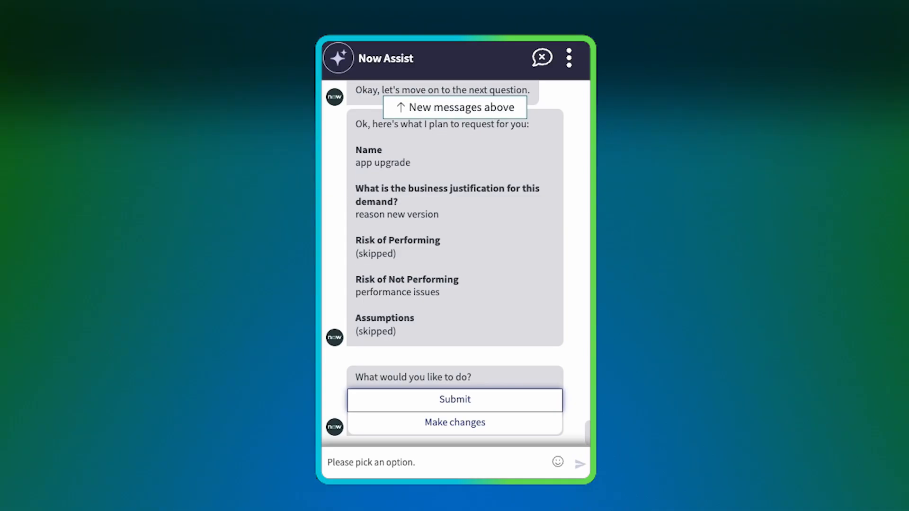
Step: Submit the app upgrade demand summary, declining to add attachments
{"action": "left_click", "coordinate": [454, 399]}
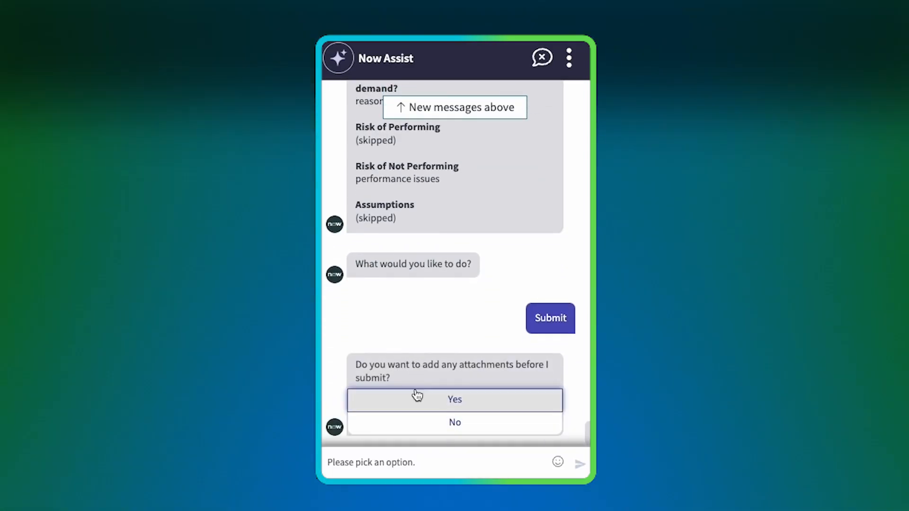
{"action": "left_click", "coordinate": [454, 422]}
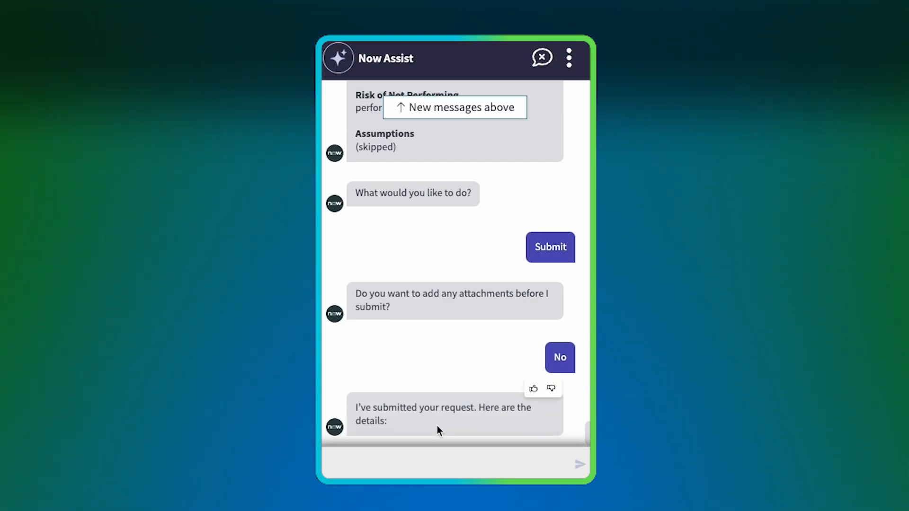